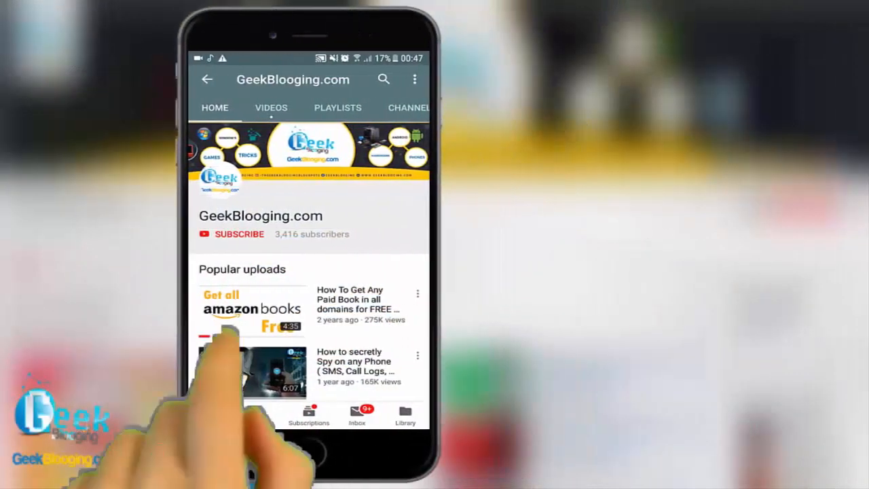
- Subscribe to the GeekBlooging.com channel and turn on notifications for all its videos
{"action": "left_click", "coordinate": [239, 233]}
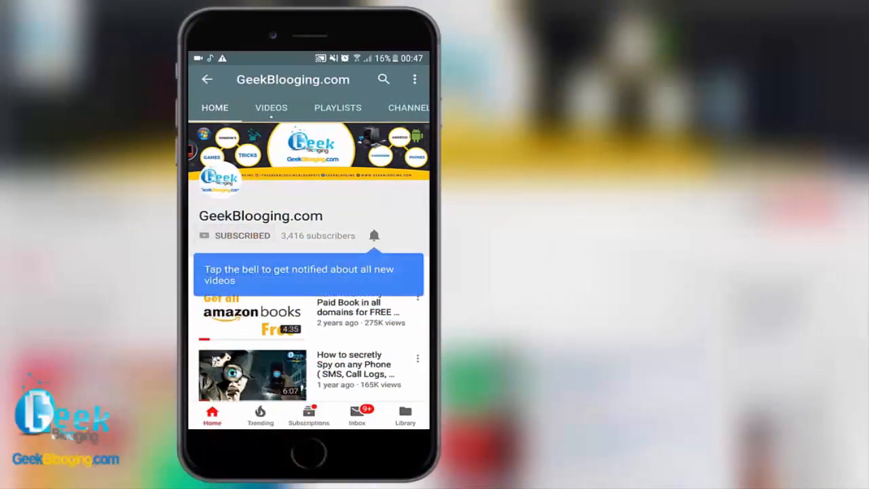
{"action": "left_click", "coordinate": [374, 236]}
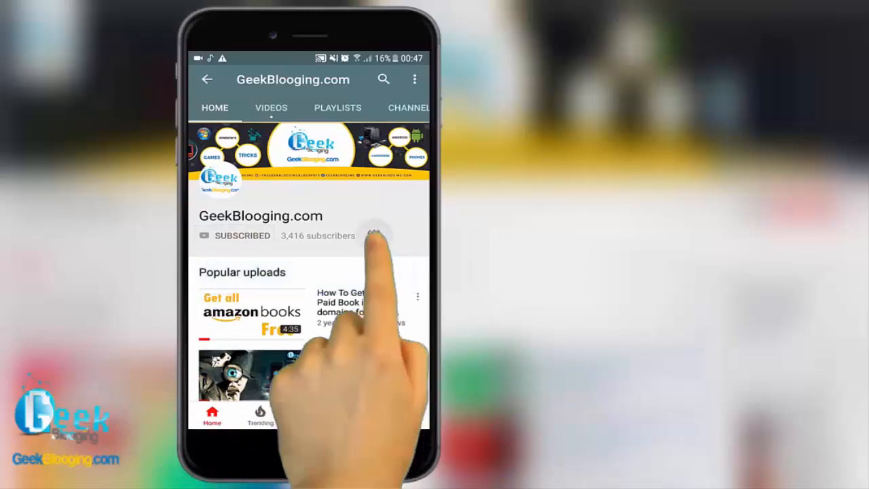
{"action": "left_click", "coordinate": [374, 236]}
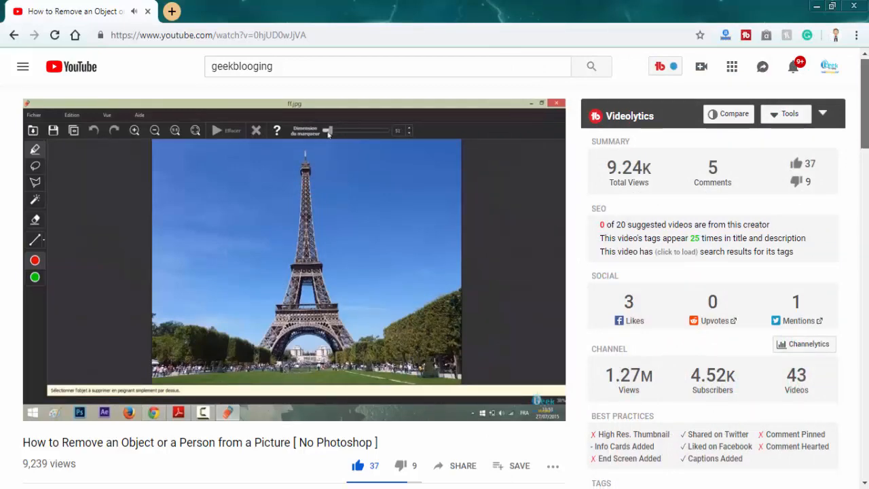
- Scroll down the watch page to read the video's description below the player
{"action": "scroll", "scroll_direction": "down", "scroll_amount": 3}
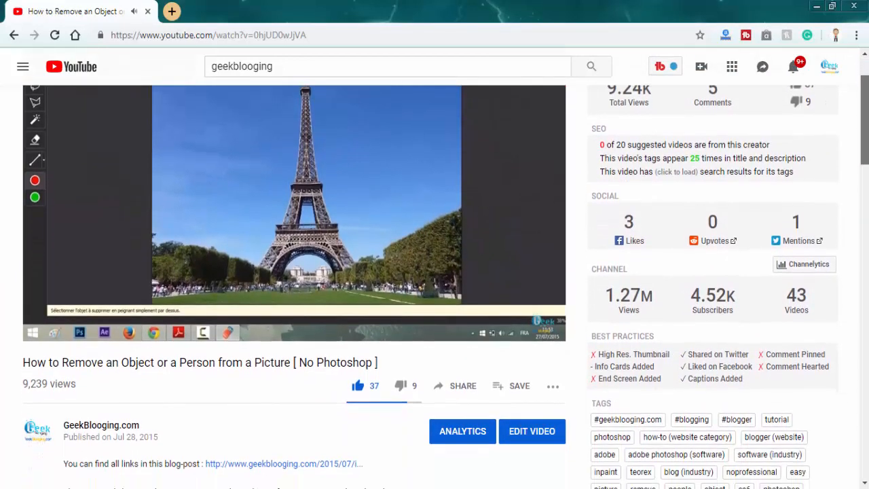
{"action": "scroll", "scroll_direction": "down", "scroll_amount": 3}
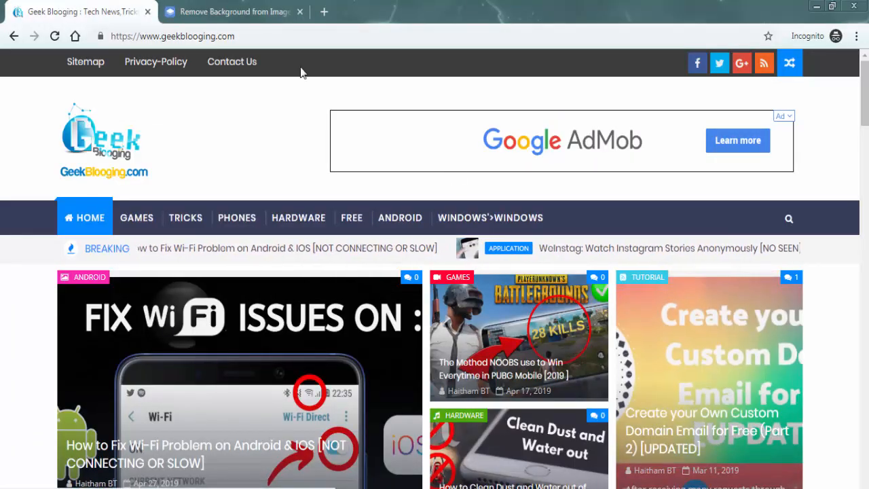
{"action": "mouse_move", "coordinate": [233, 11]}
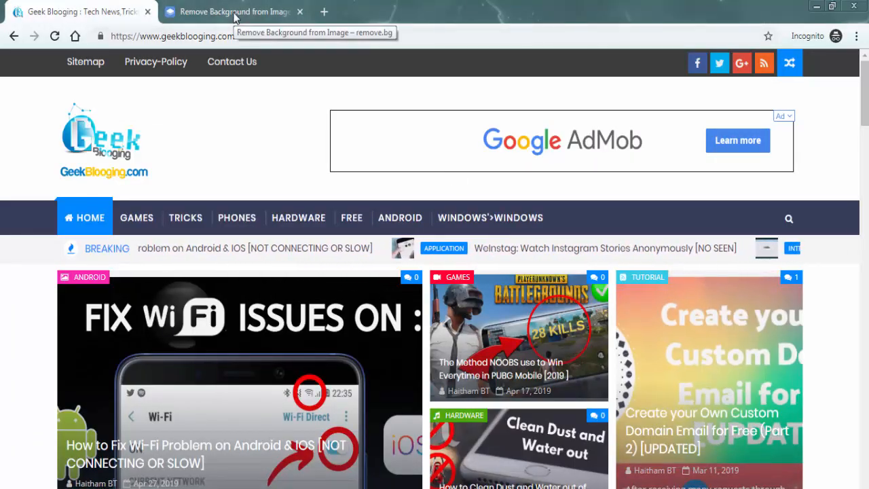
- Switch to the 'Remove Background from Image – remove.bg' tab showing the upload homepage
{"action": "left_click", "coordinate": [233, 11]}
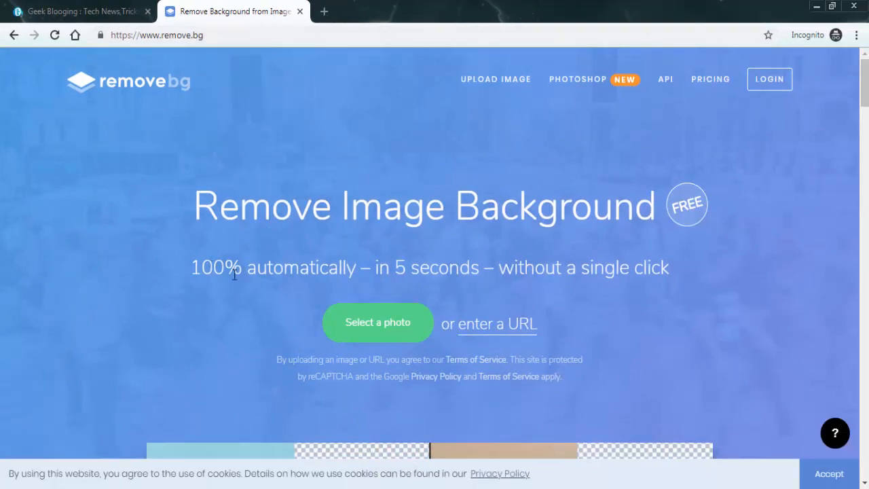
{"action": "mouse_move", "coordinate": [415, 277]}
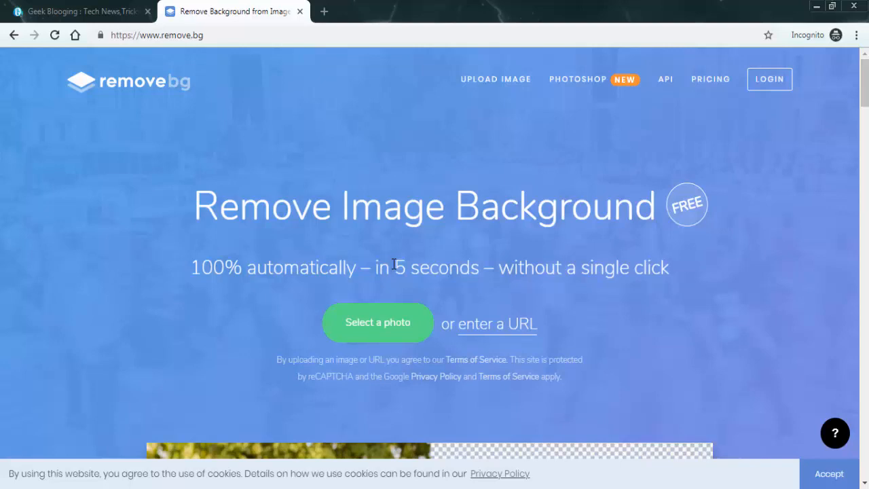
{"action": "mouse_move", "coordinate": [611, 237]}
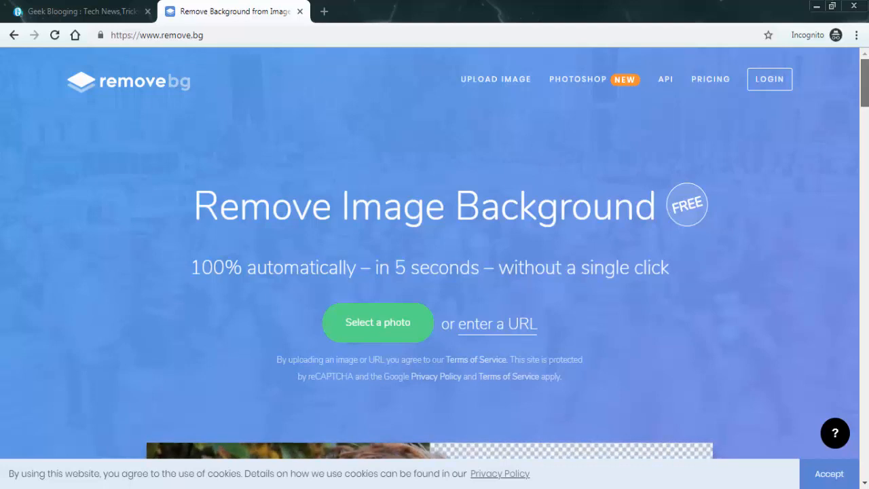
{"action": "scroll", "scroll_direction": "down", "scroll_amount": 3}
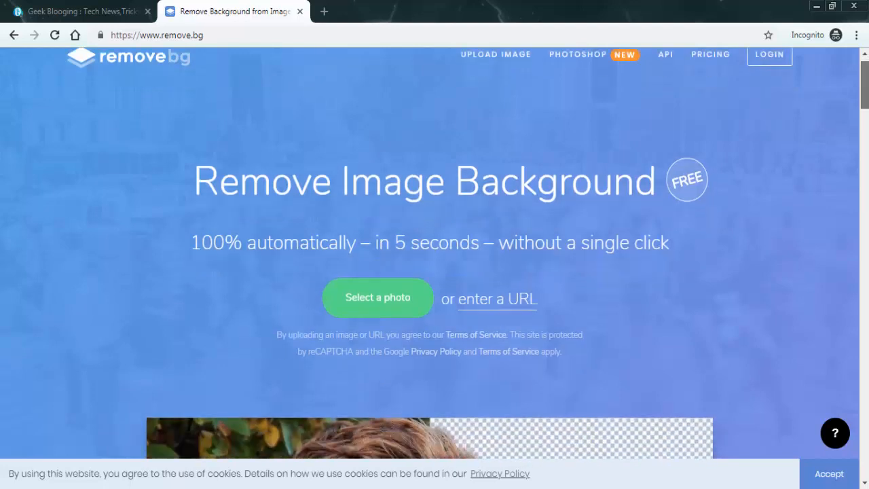
{"action": "scroll", "scroll_direction": "down", "scroll_amount": 3}
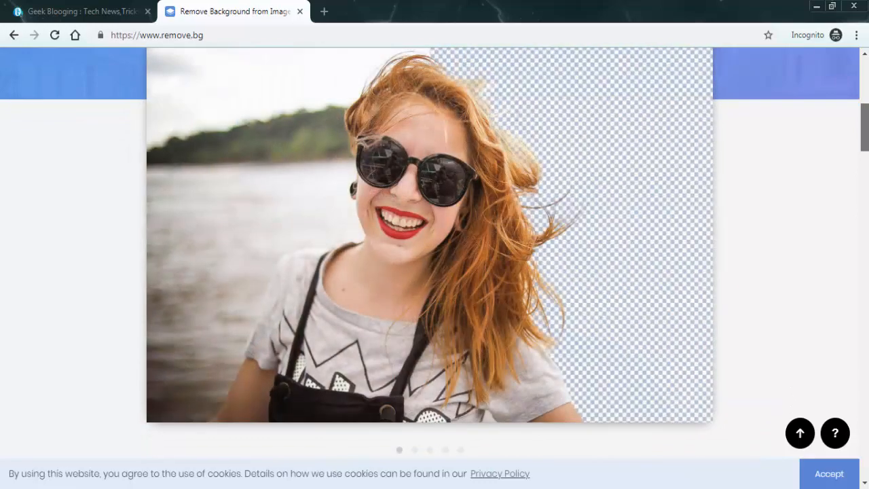
{"action": "scroll", "scroll_direction": "down", "scroll_amount": 3}
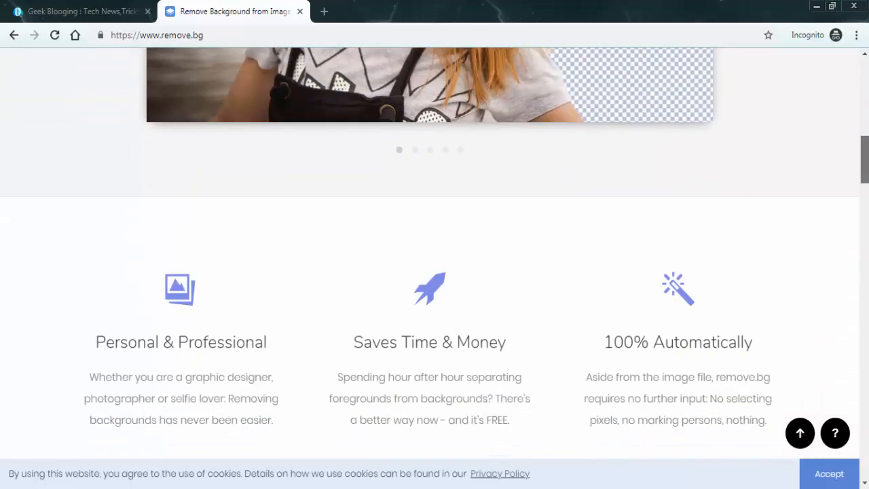
{"action": "scroll", "scroll_direction": "down", "scroll_amount": 3}
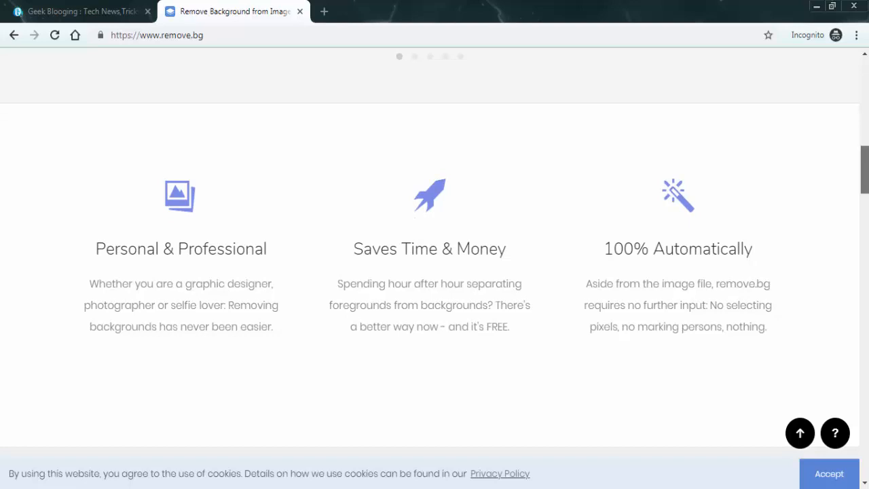
{"action": "scroll", "scroll_direction": "down", "scroll_amount": 3}
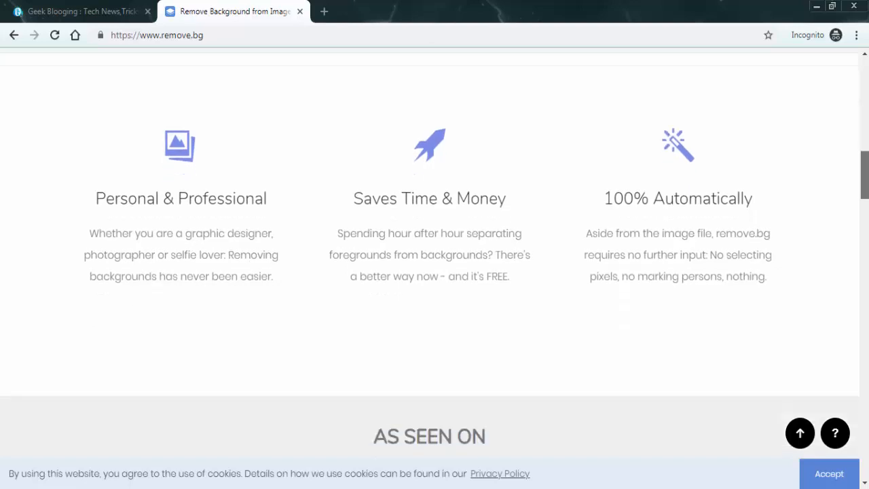
{"action": "scroll", "scroll_direction": "down", "scroll_amount": 3}
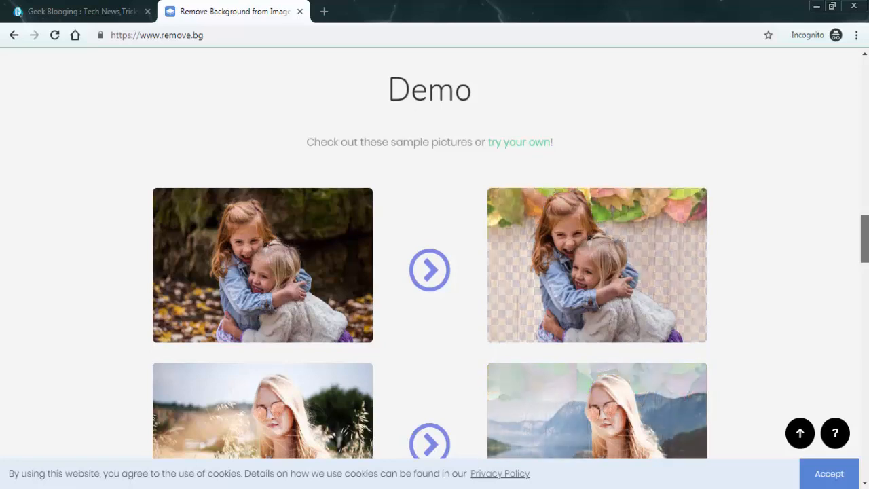
{"action": "scroll", "scroll_direction": "down", "scroll_amount": 3}
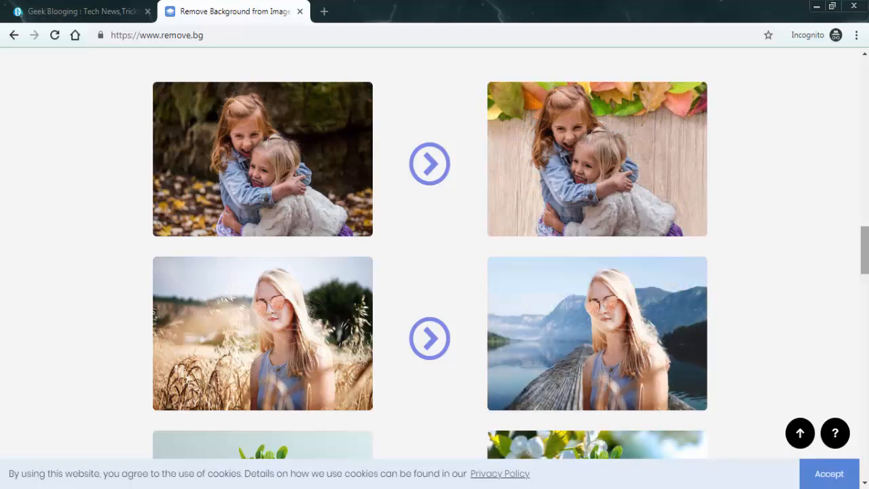
{"action": "scroll", "scroll_direction": "down", "scroll_amount": 3}
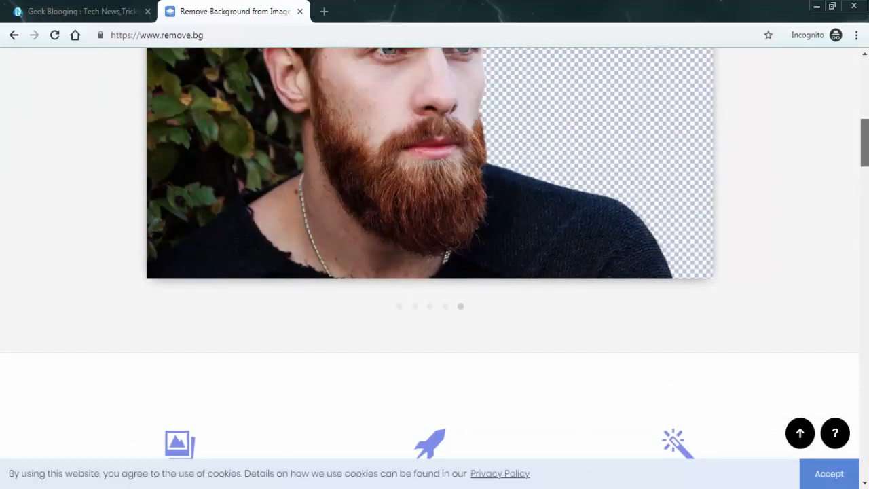
{"action": "scroll", "scroll_direction": "up", "scroll_amount": 3}
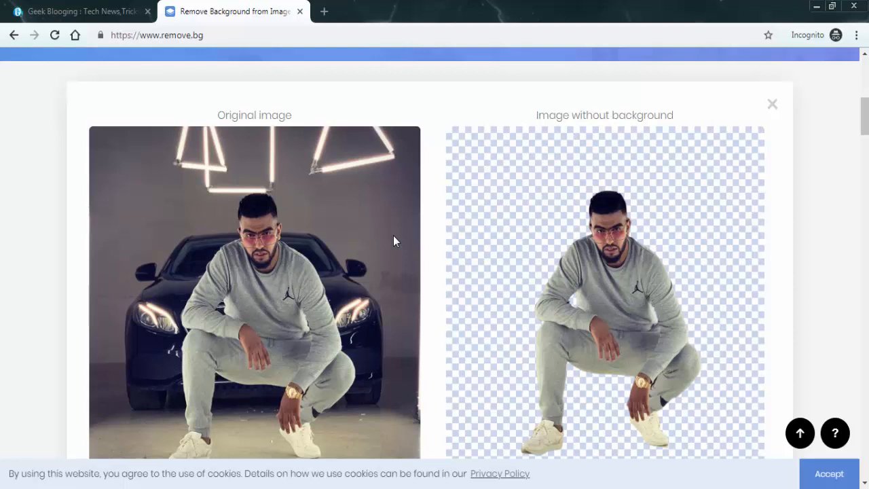
{"action": "mouse_move", "coordinate": [448, 206]}
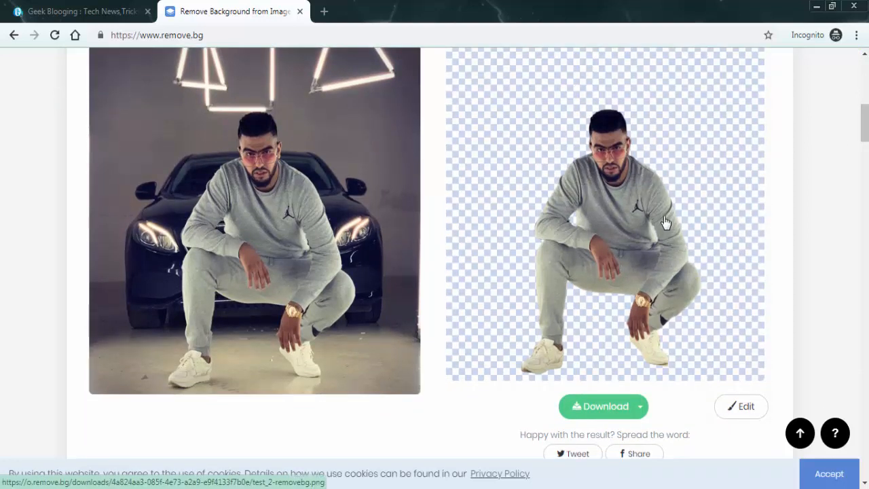
{"action": "mouse_move", "coordinate": [608, 358]}
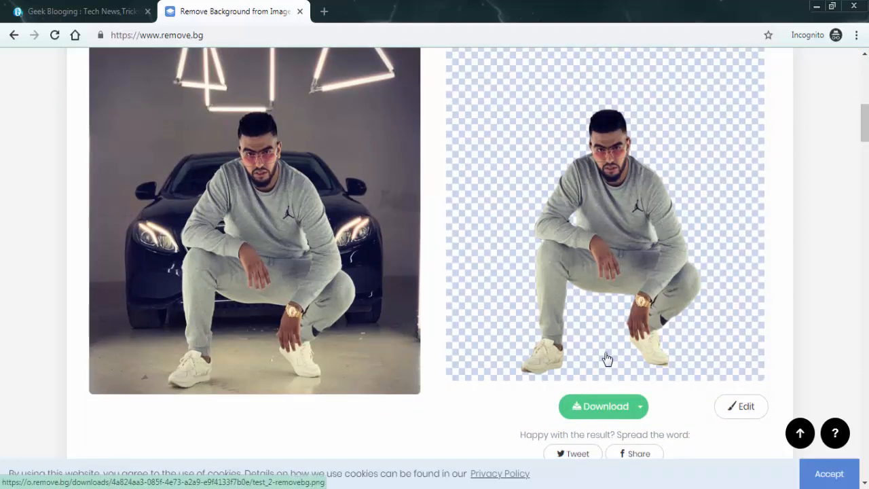